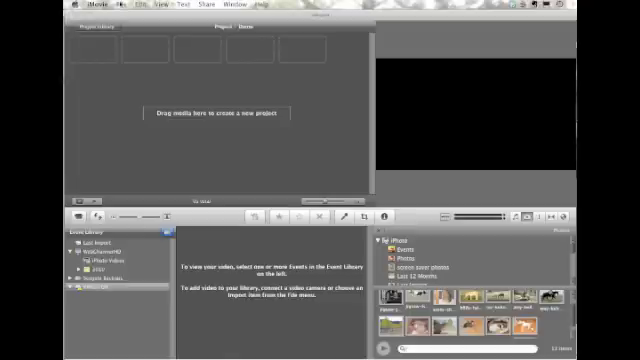
Start a new project, then dismiss the new project settings without creating one.
click(126, 8)
text(Demo)
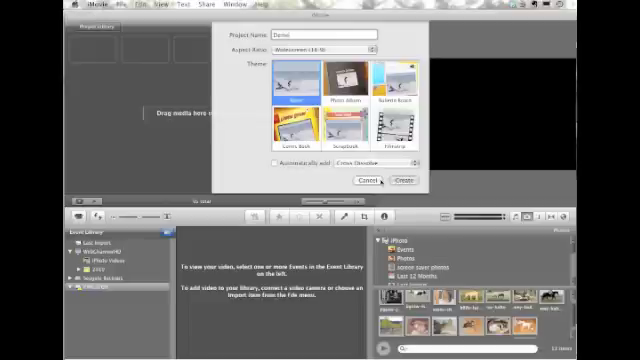
click(398, 181)
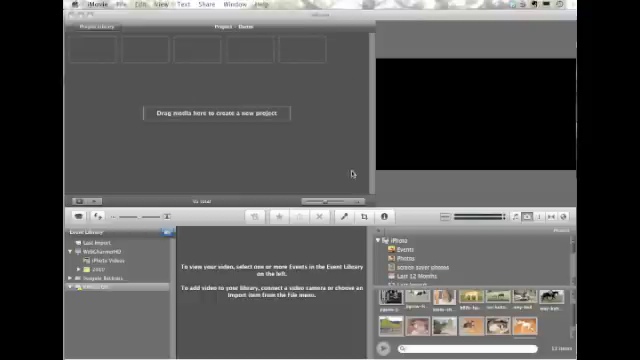
mouse_move(304, 126)
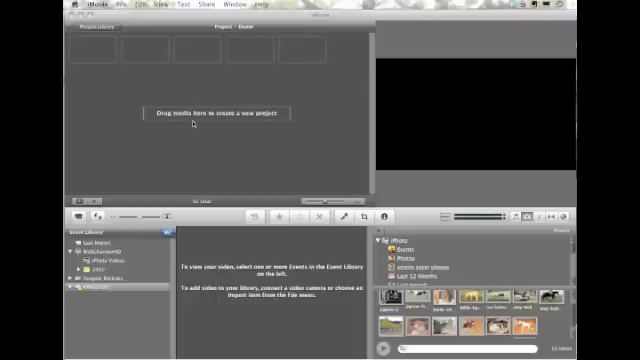
mouse_move(253, 123)
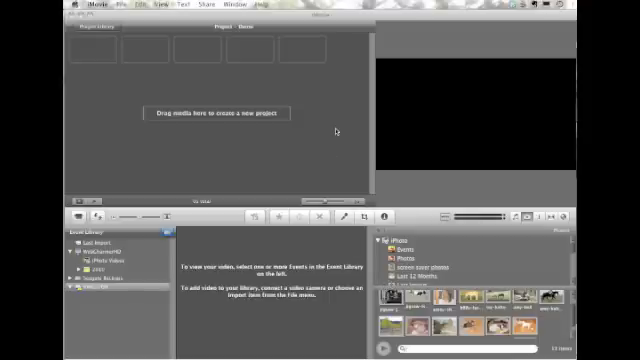
mouse_move(343, 130)
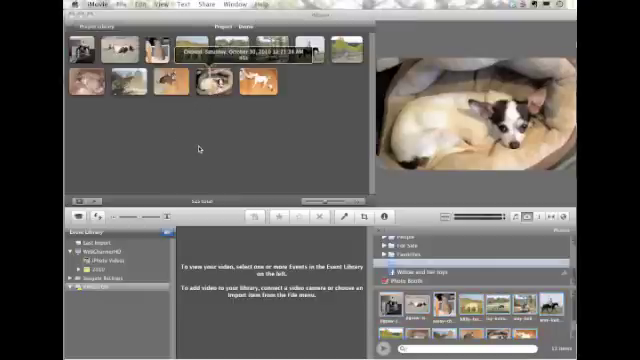
mouse_move(294, 130)
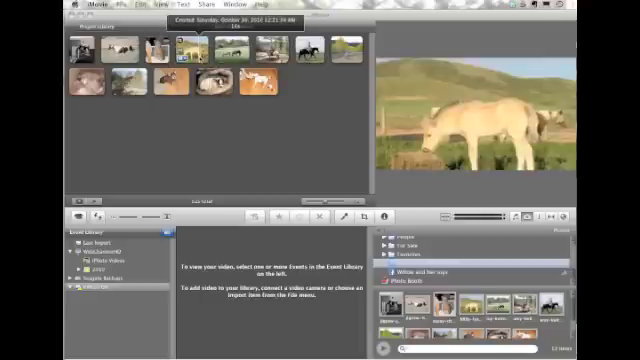
mouse_move(230, 144)
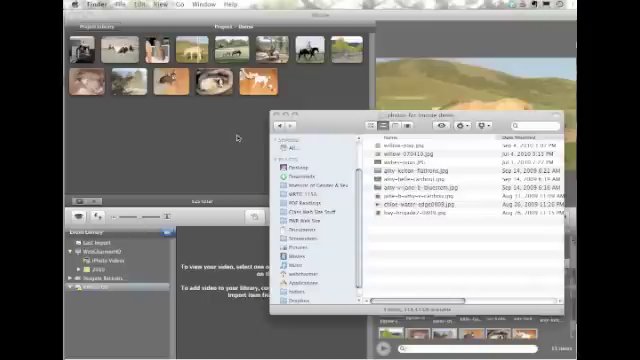
mouse_move(482, 227)
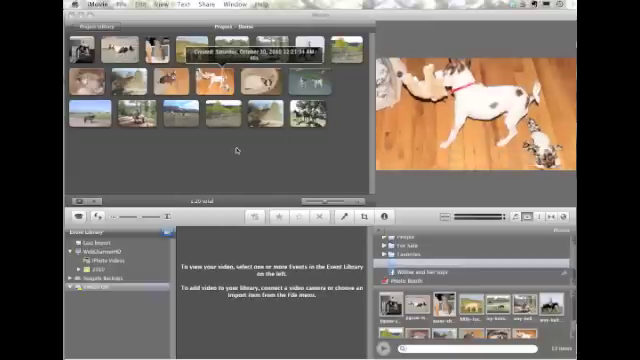
mouse_move(338, 155)
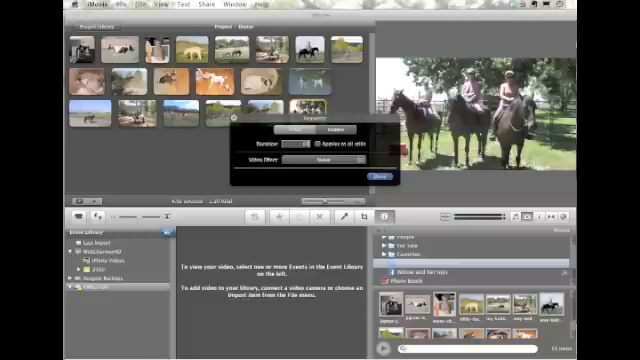
Confirm the new still-photo duration in the clip Inspector.
click(371, 177)
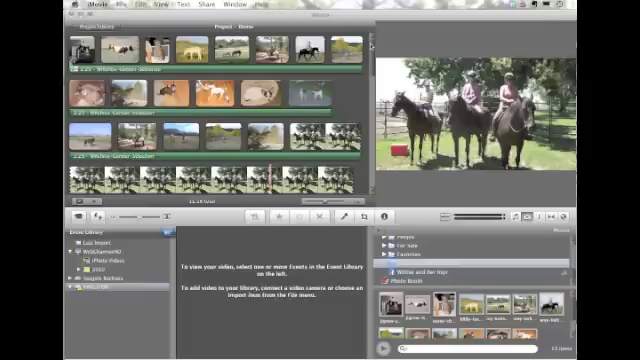
mouse_move(371, 46)
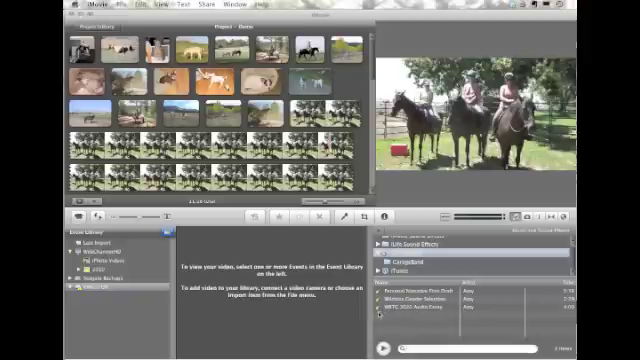
mouse_move(378, 311)
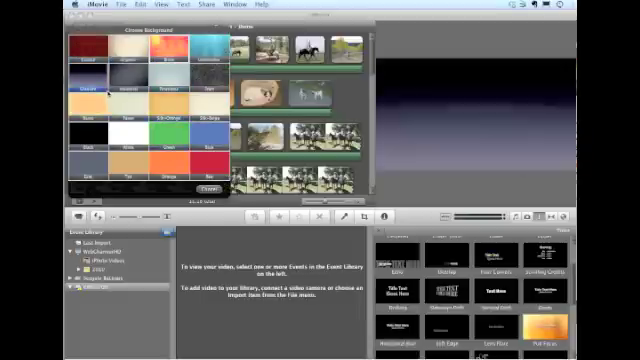
Pick a colored background for the opening title and enter 'My Sample'.
click(157, 119)
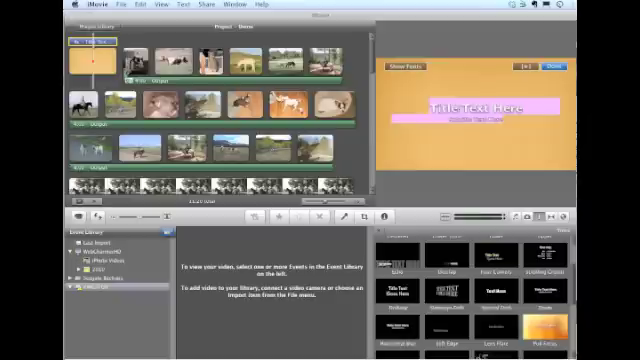
text(My Sample)
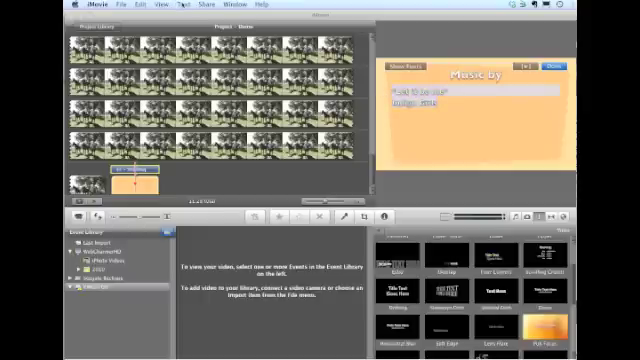
Open the Text menu to reach alignment options for the Music by credit.
click(181, 7)
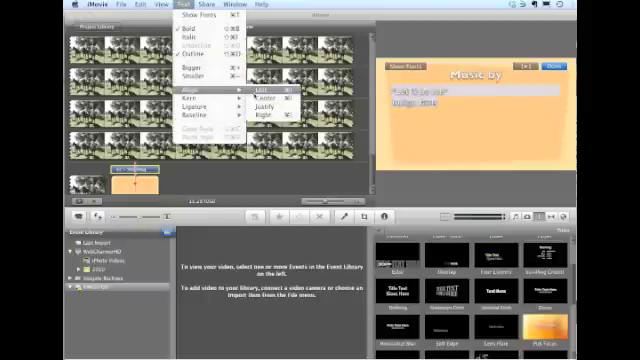